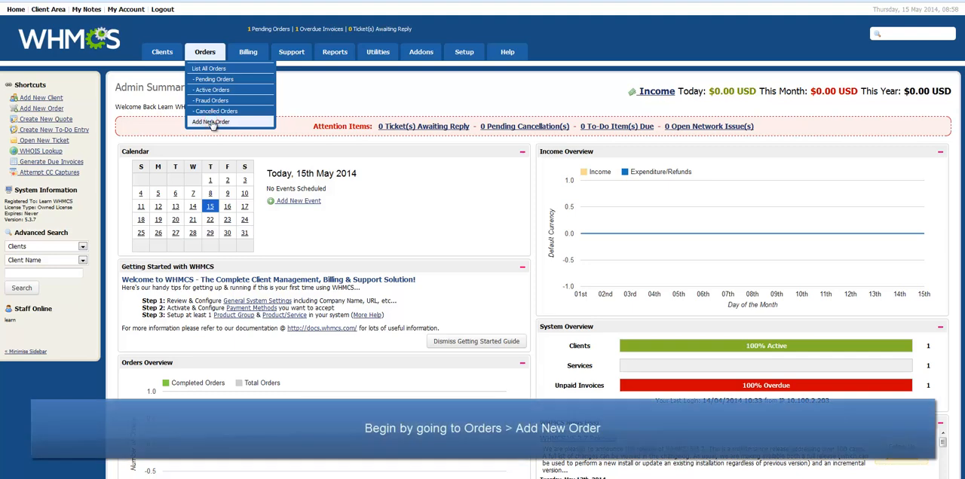
click(211, 120)
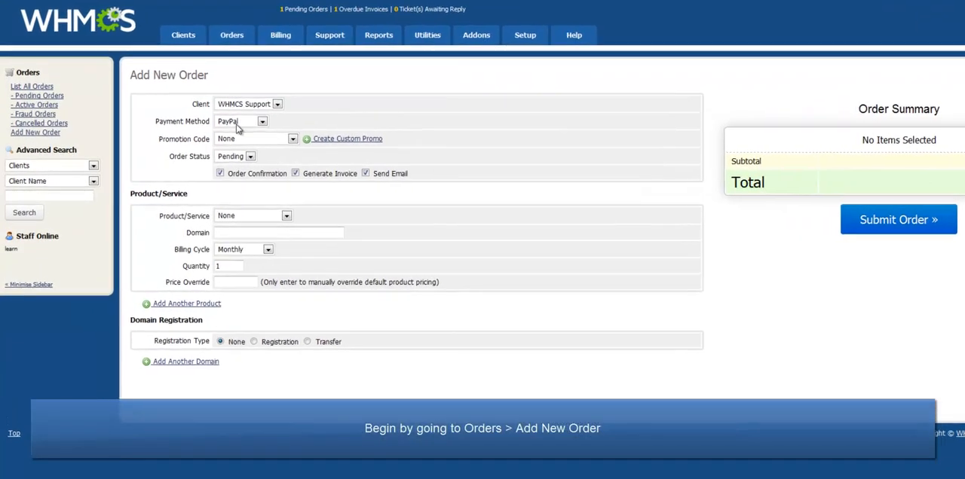
click(253, 340)
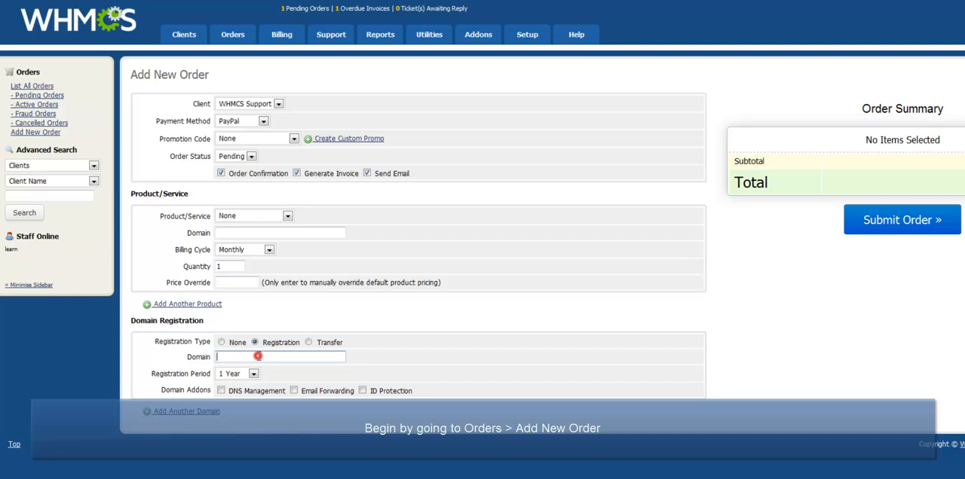
text(www.exmapledomain.net)
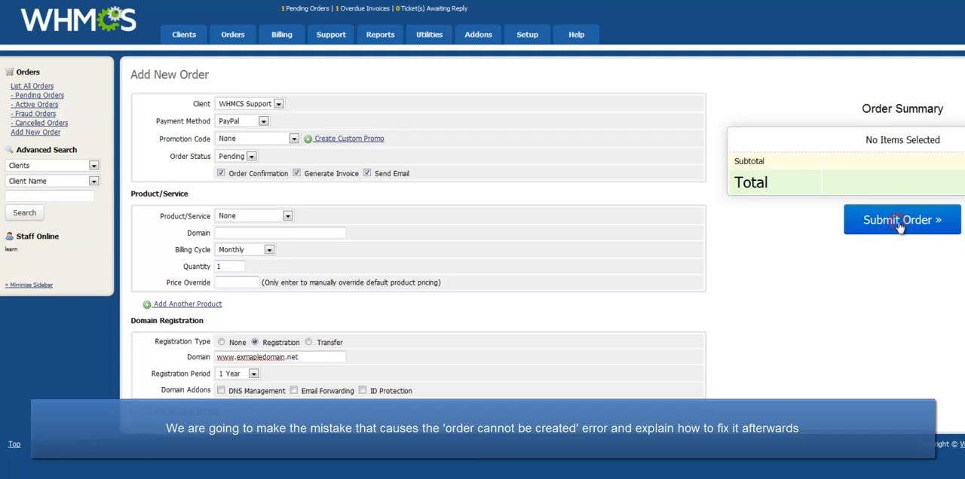
click(902, 220)
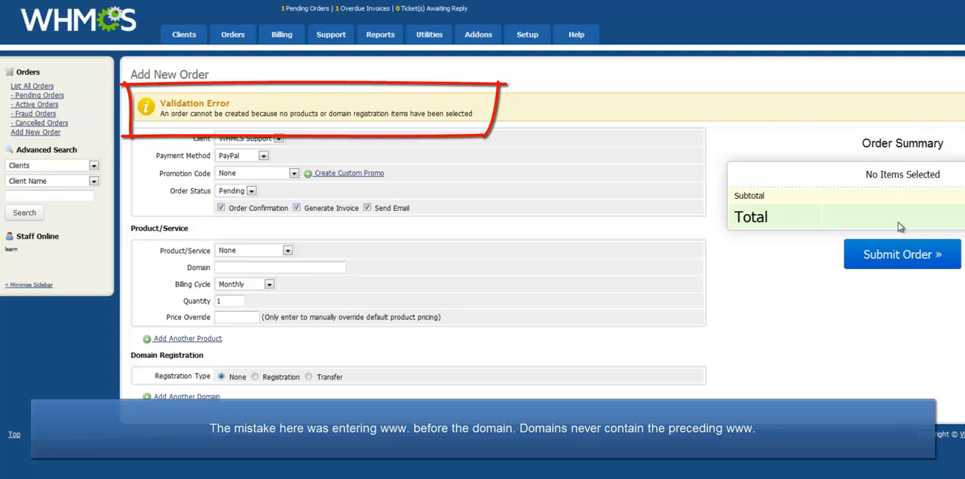
mouse_move(552, 274)
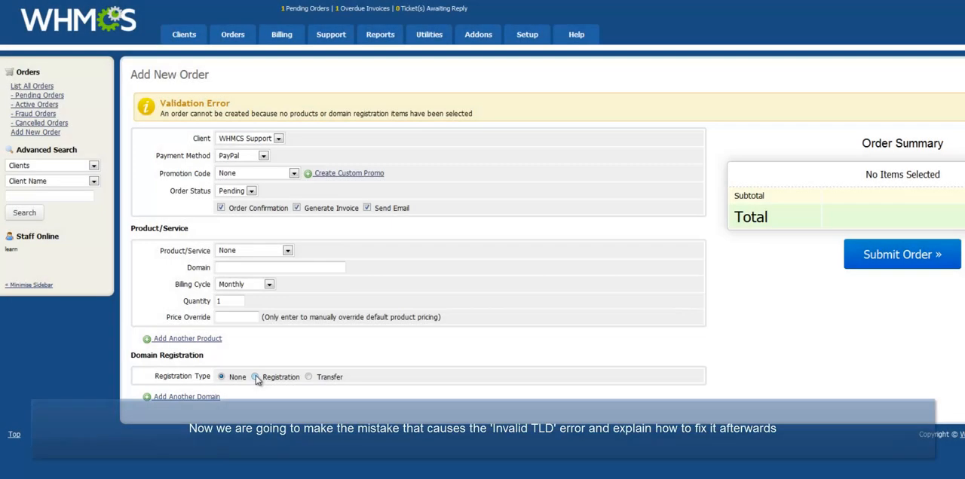
- Resubmit the Registration order for exampledomain.com, which fails with the invalid TLD/period error
click(255, 377)
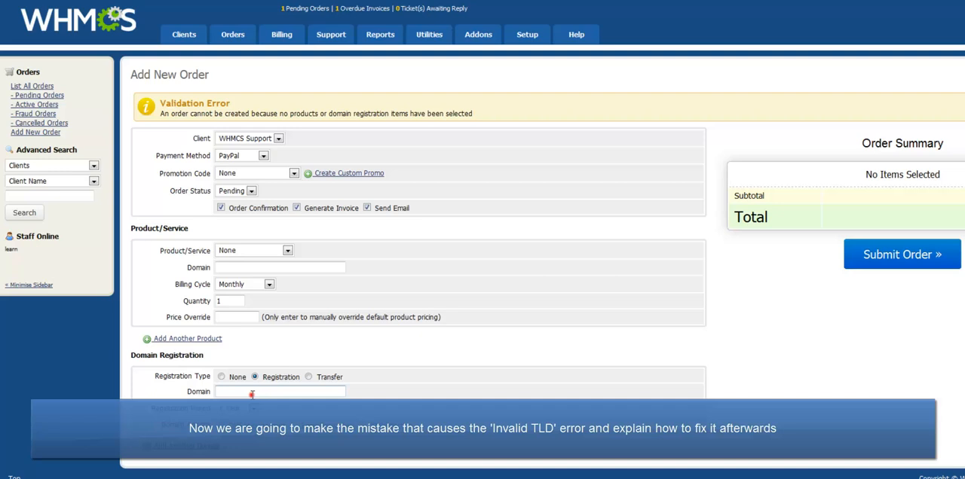
text(exampled)
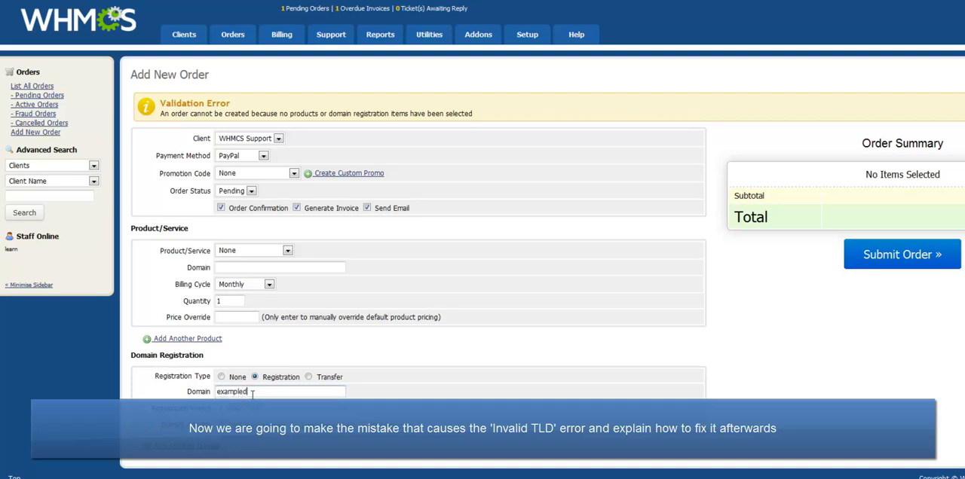
text(omain.com)
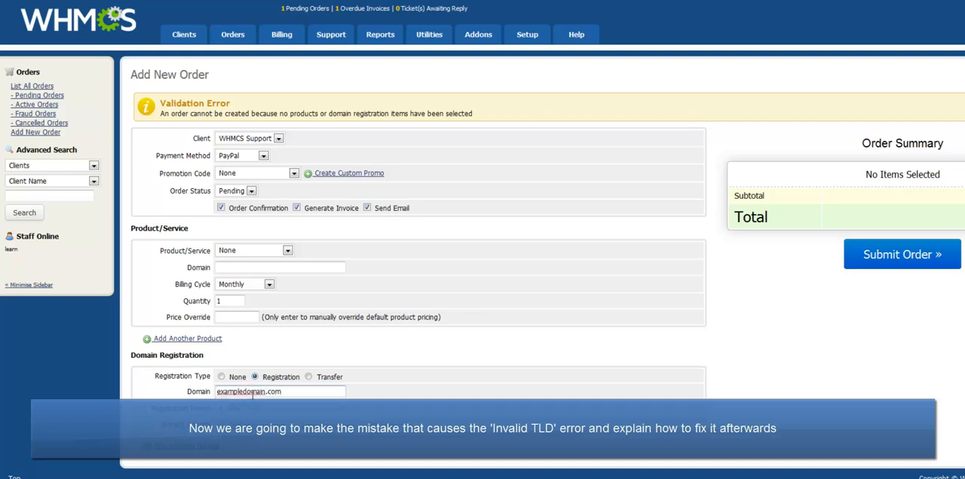
click(901, 254)
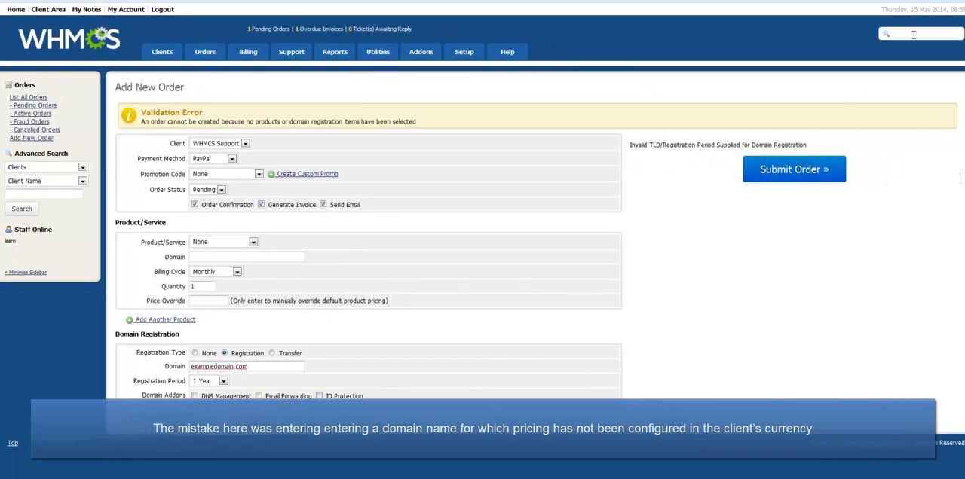
- Find the WHMCS Support client via search and confirm its currency is GBP
text(whmcs support)
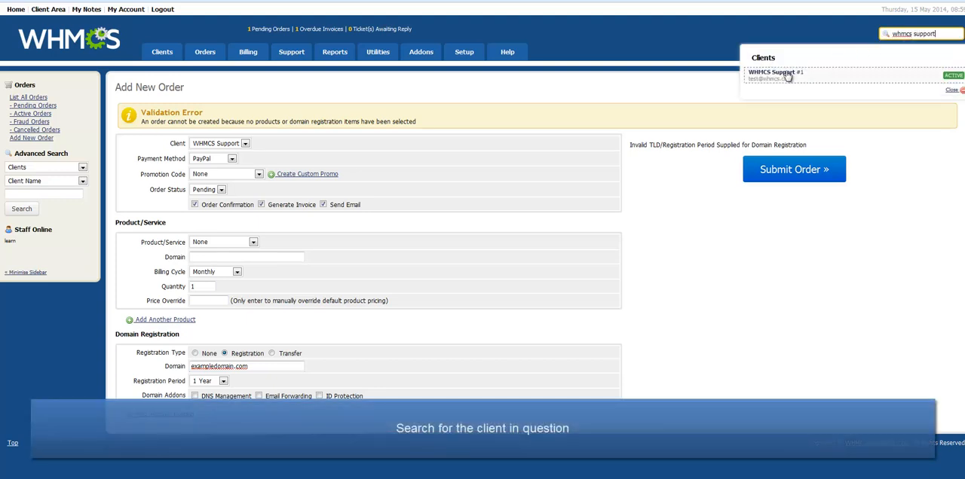
click(776, 75)
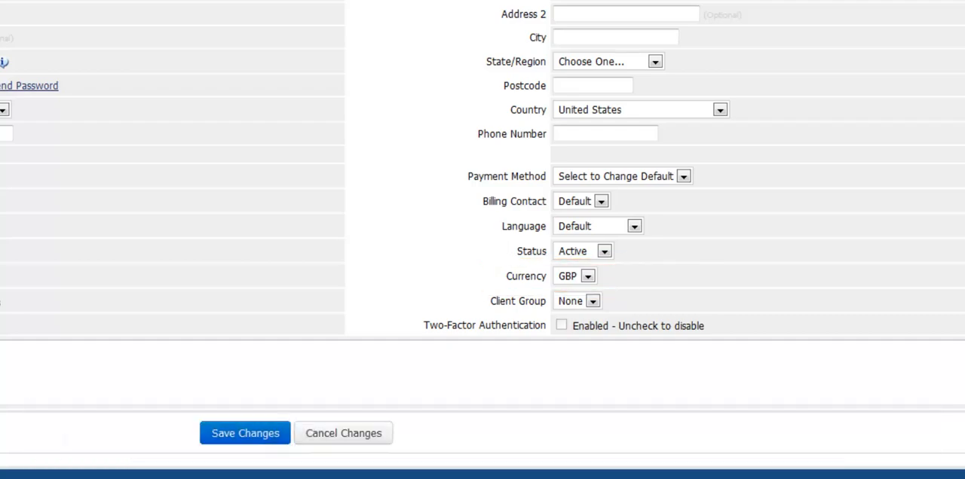
click(464, 51)
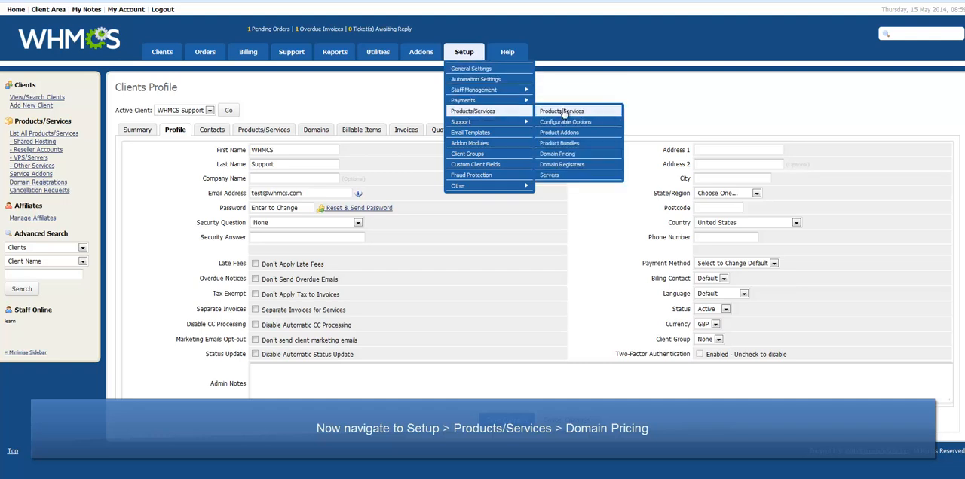
mouse_move(558, 153)
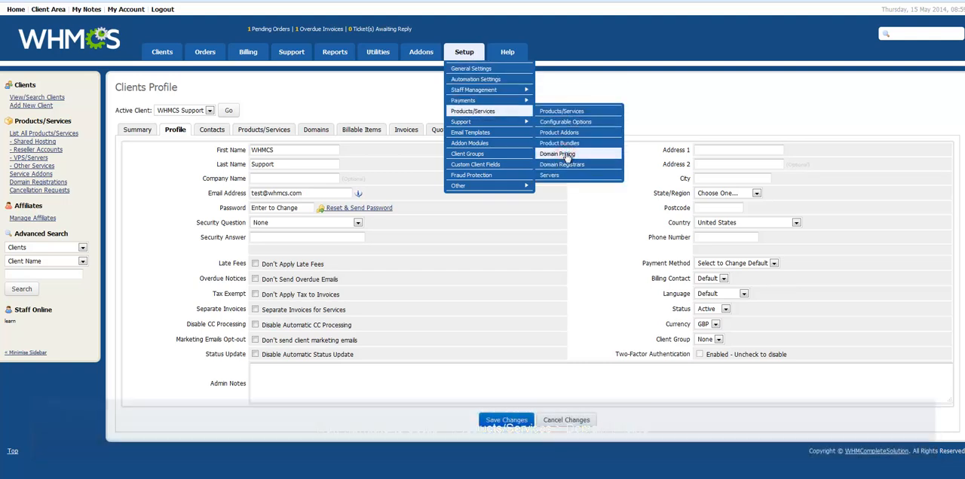
- Set .com GBP pricing to 7.00 for one year and 14 for two years in Domain Pricing
click(557, 154)
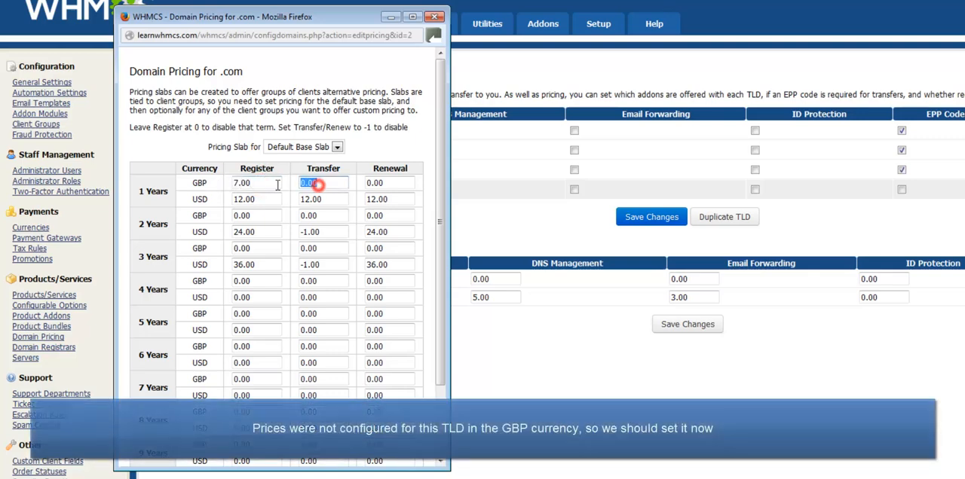
text(7.00)
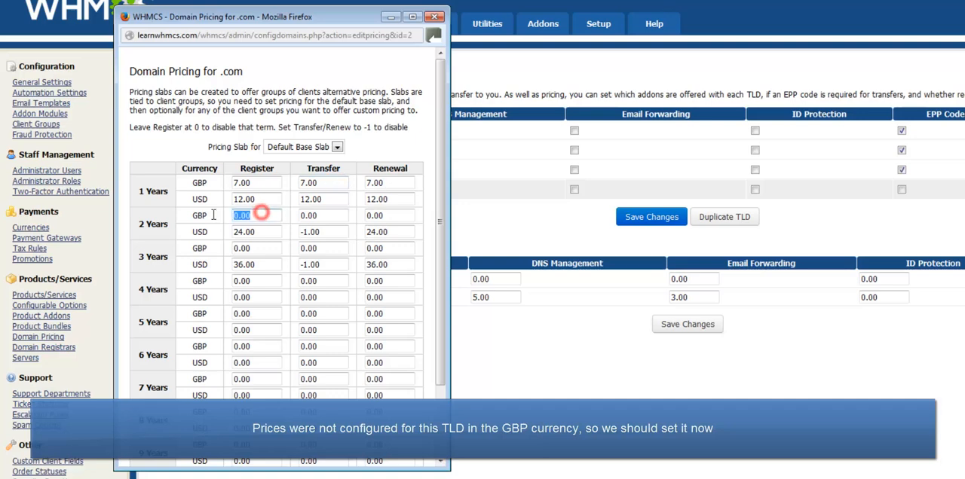
text(14)
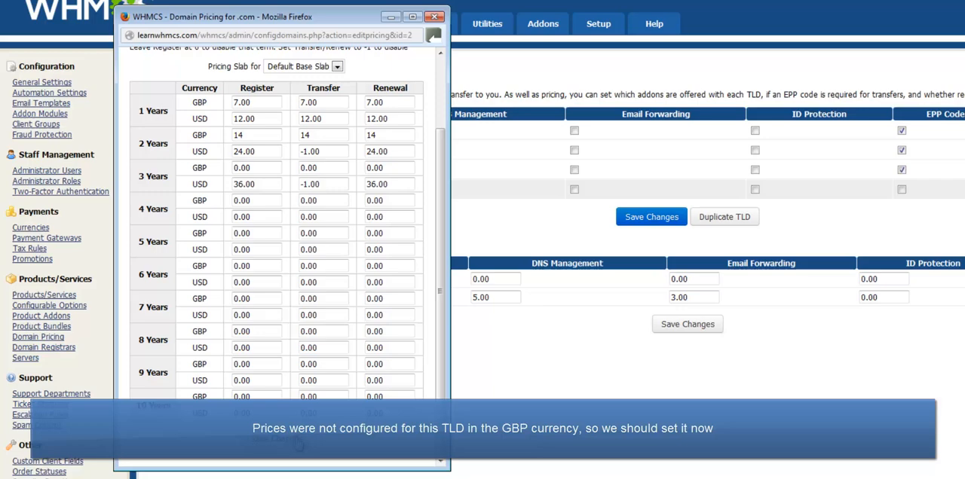
scroll(up, 3)
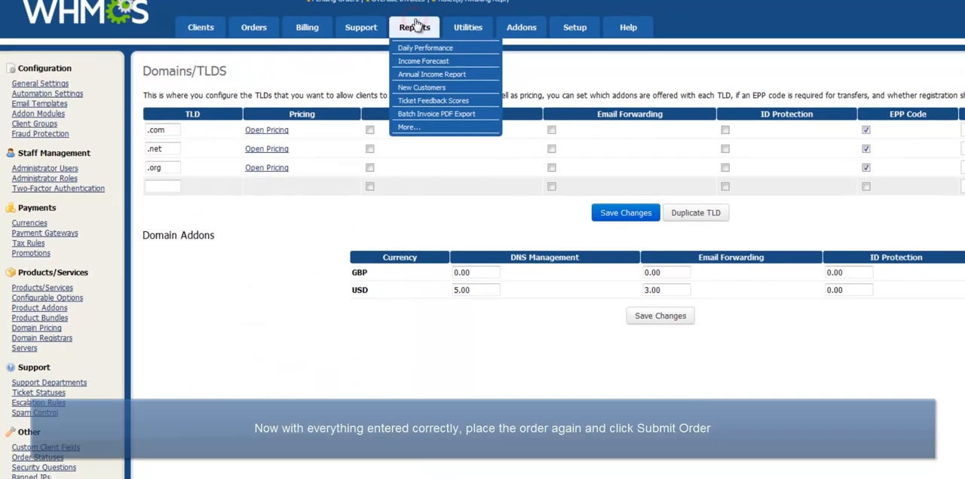
- Submit the exampledomain.com one-year registration order, now accepted at £7.00GBP
click(253, 27)
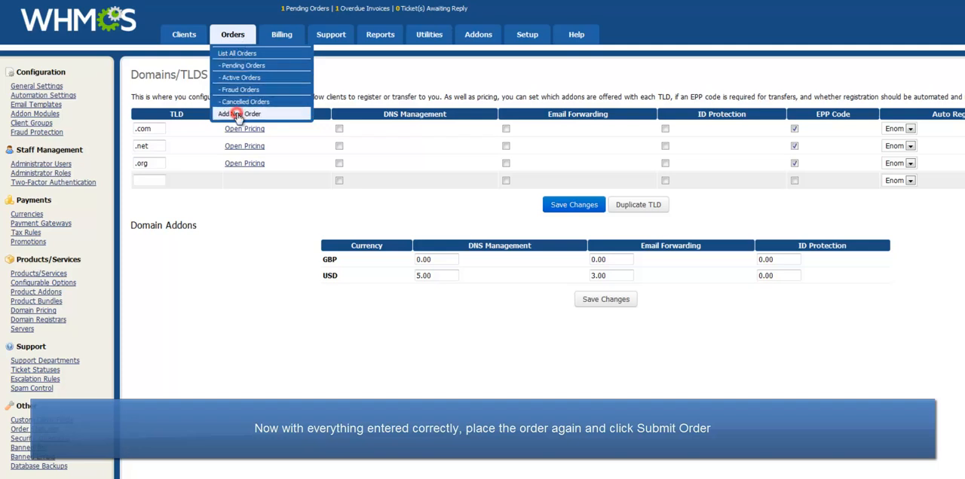
click(242, 115)
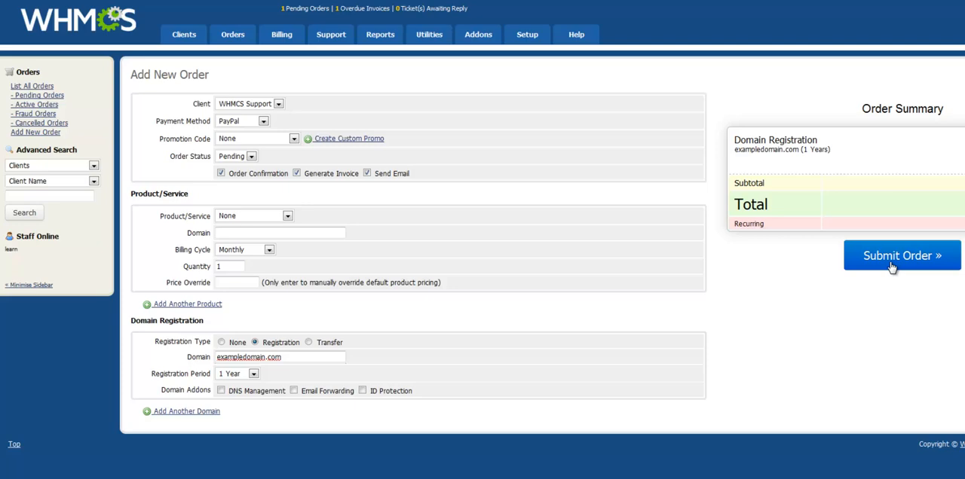
click(901, 256)
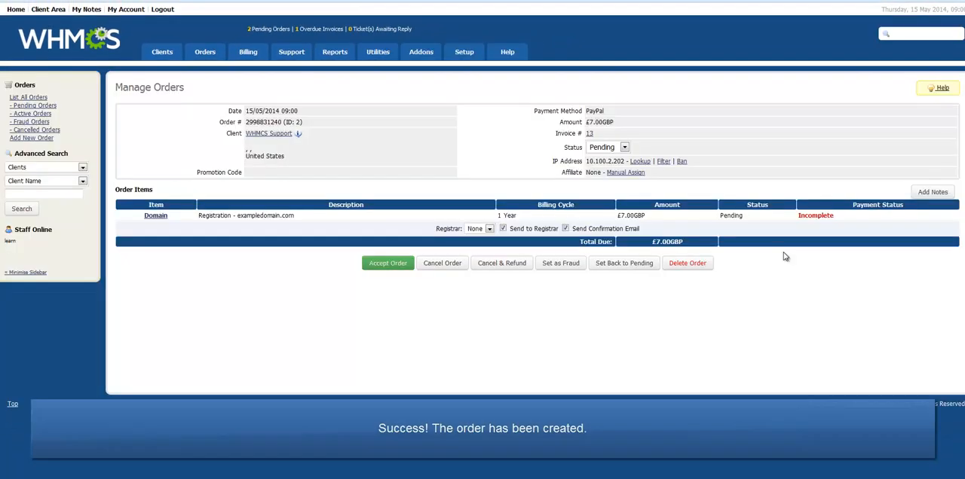